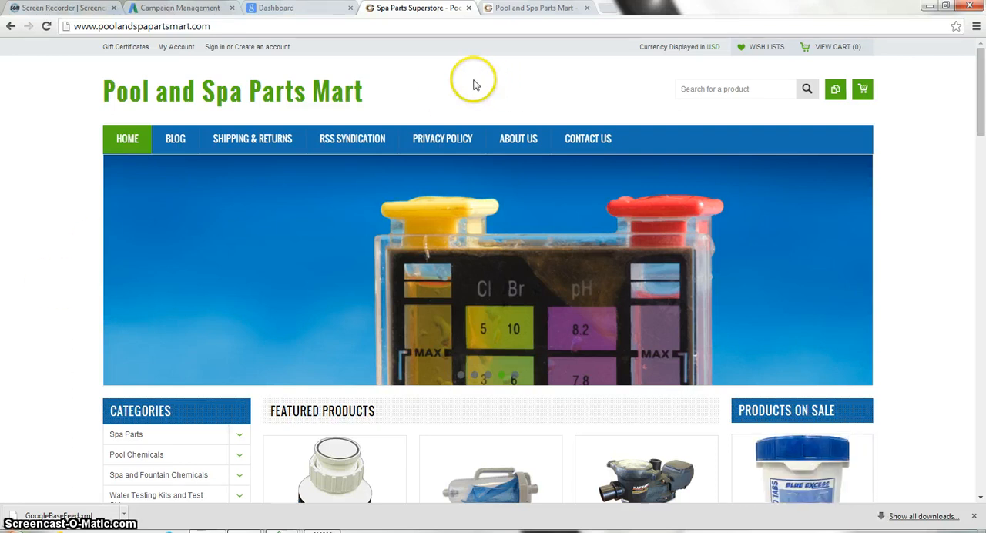
Switch from the storefront to the BigCommerce admin View Orders page.
click(539, 8)
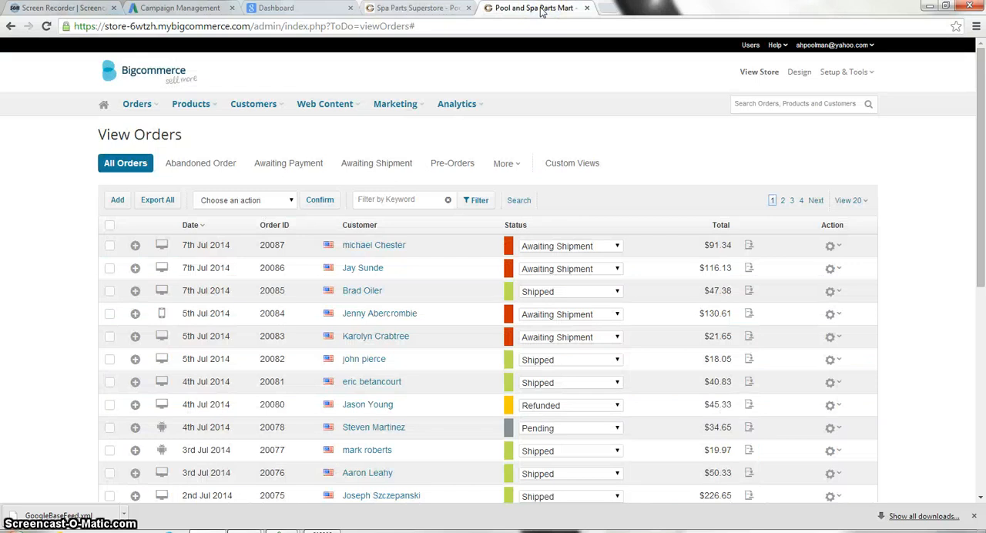
mouse_move(47, 104)
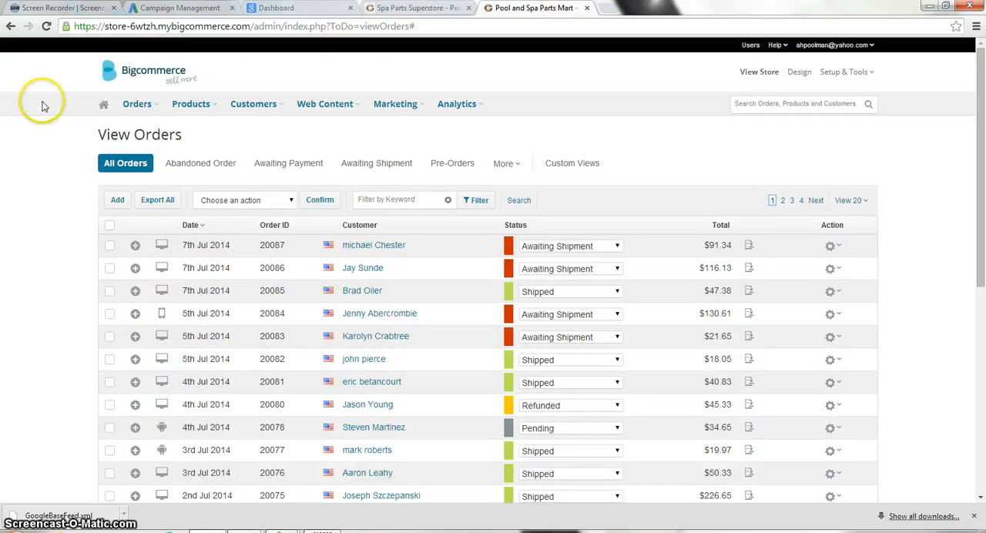
click(137, 104)
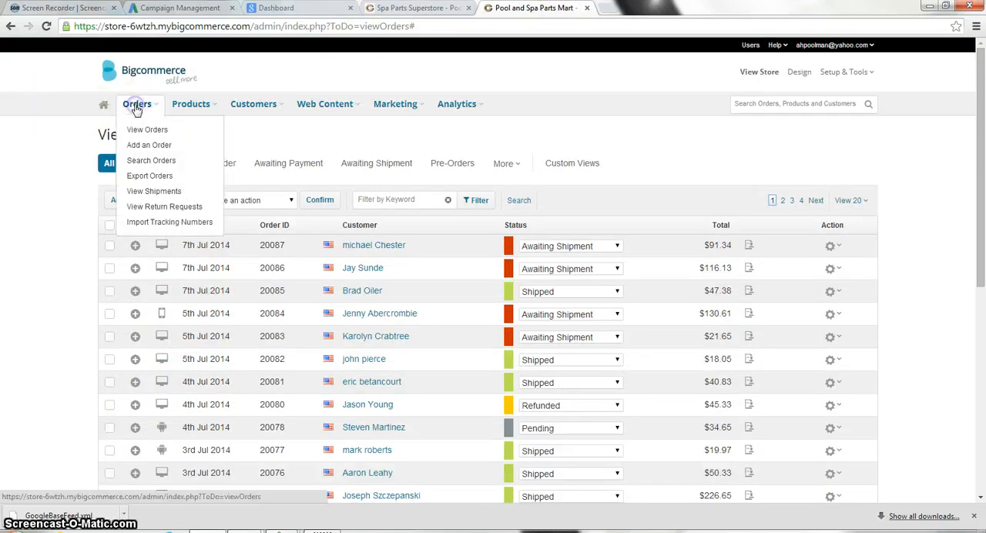
click(147, 129)
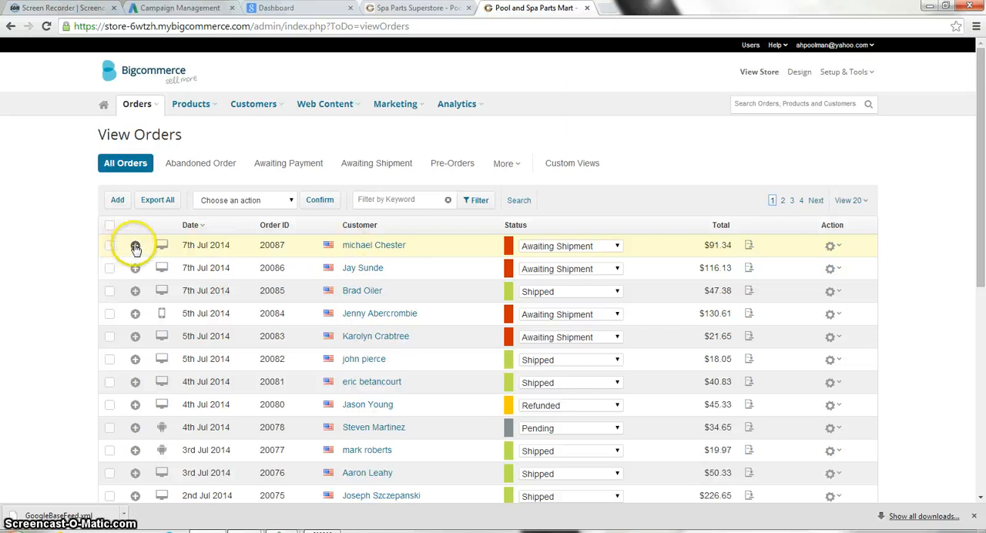
Expand order 20087 to show its billing, shipping and item details, then show its actions menu.
click(135, 245)
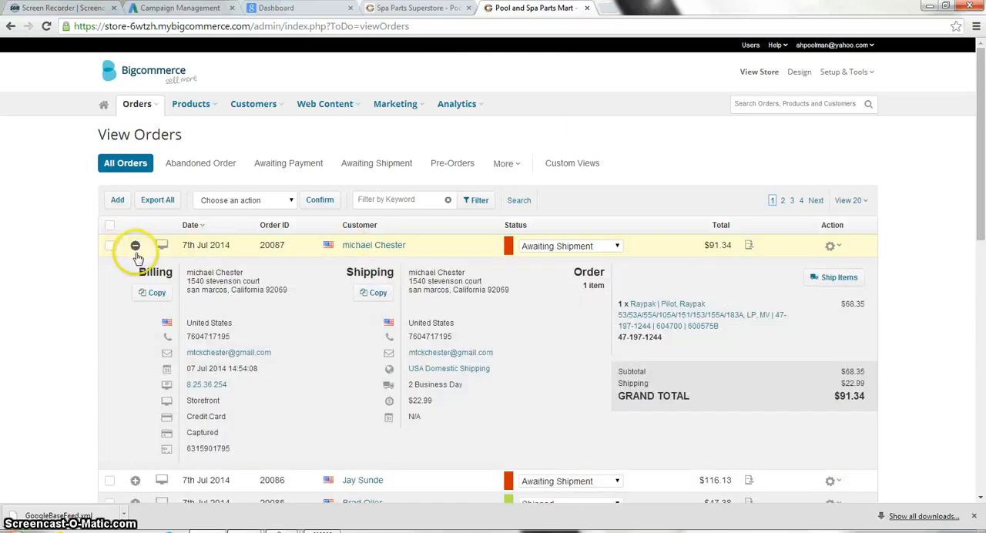
mouse_move(567, 404)
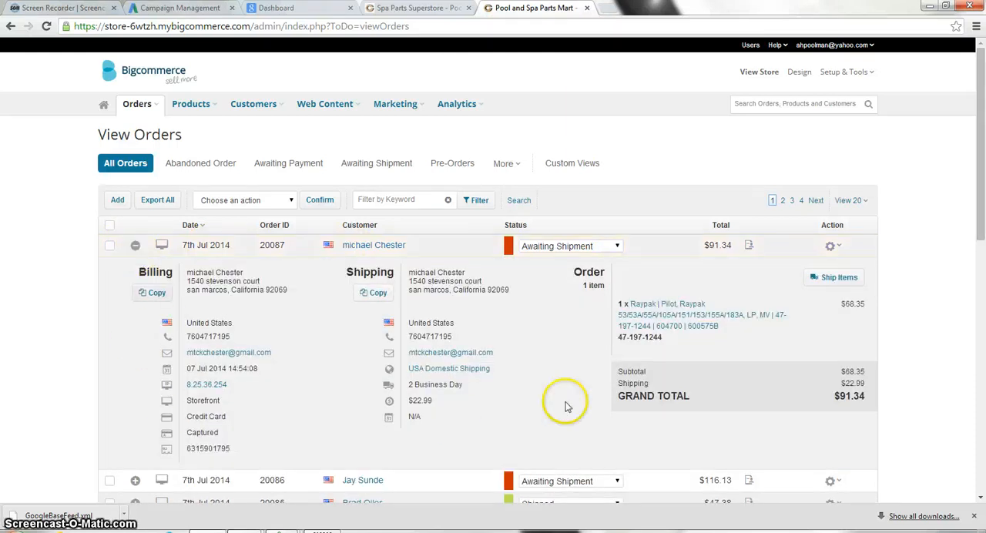
mouse_move(690, 347)
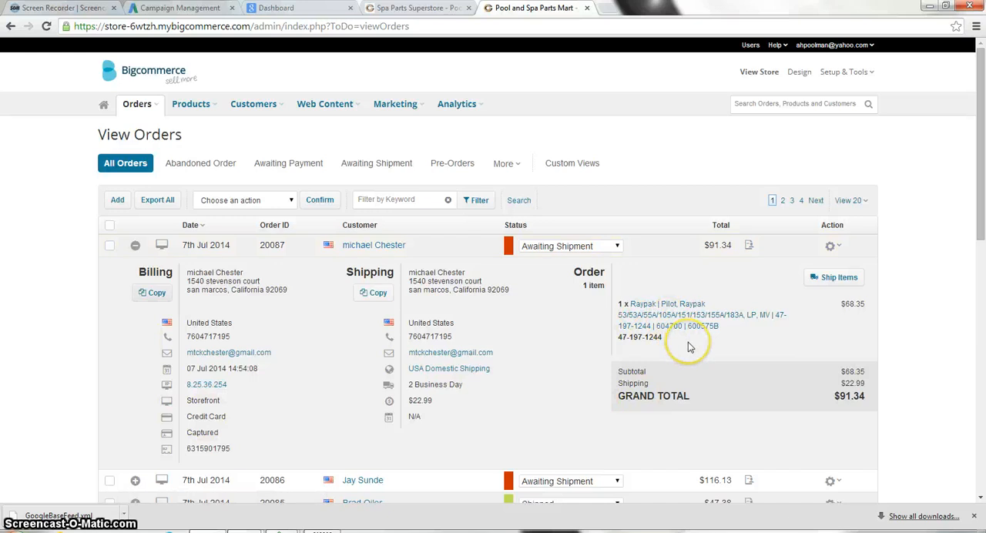
mouse_move(744, 349)
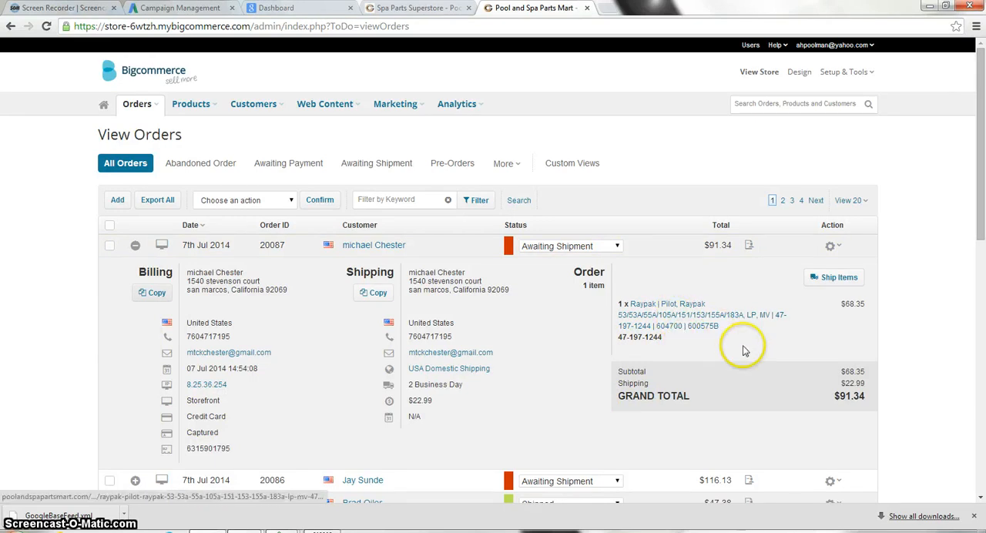
mouse_move(831, 246)
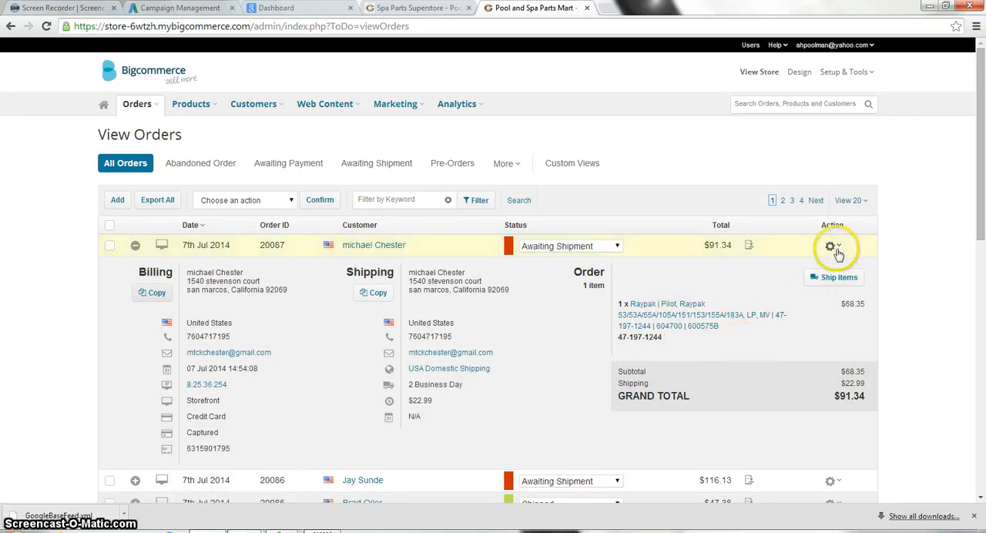
click(832, 246)
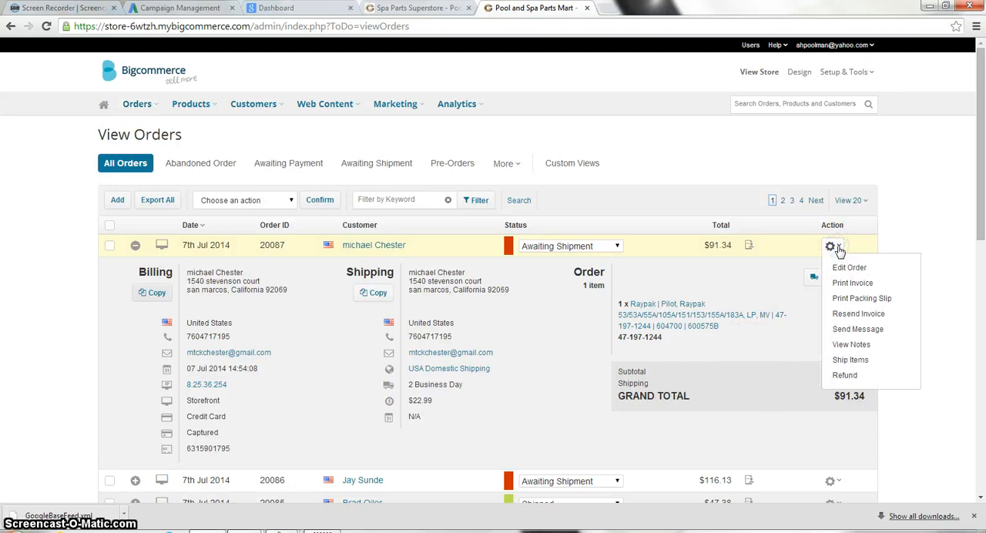
mouse_move(844, 375)
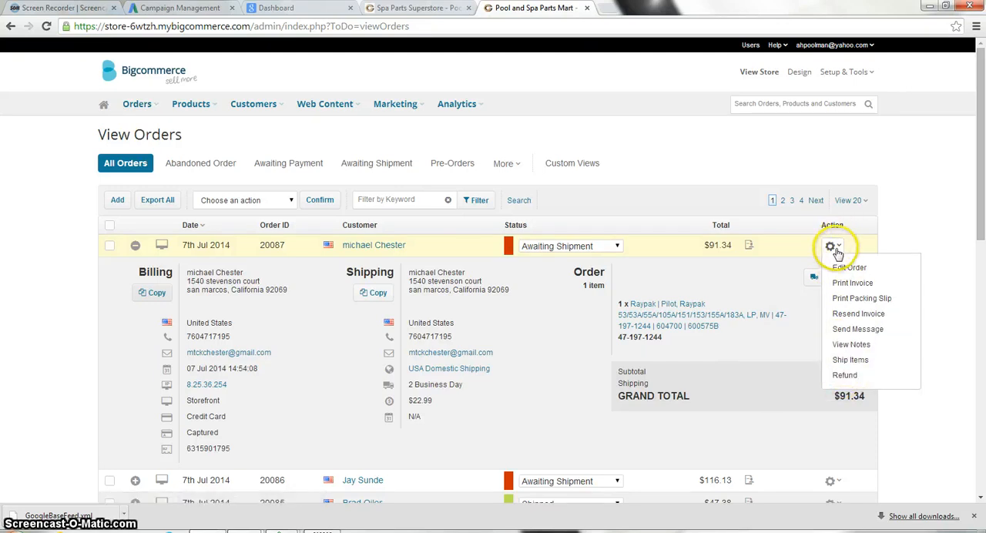
mouse_move(845, 375)
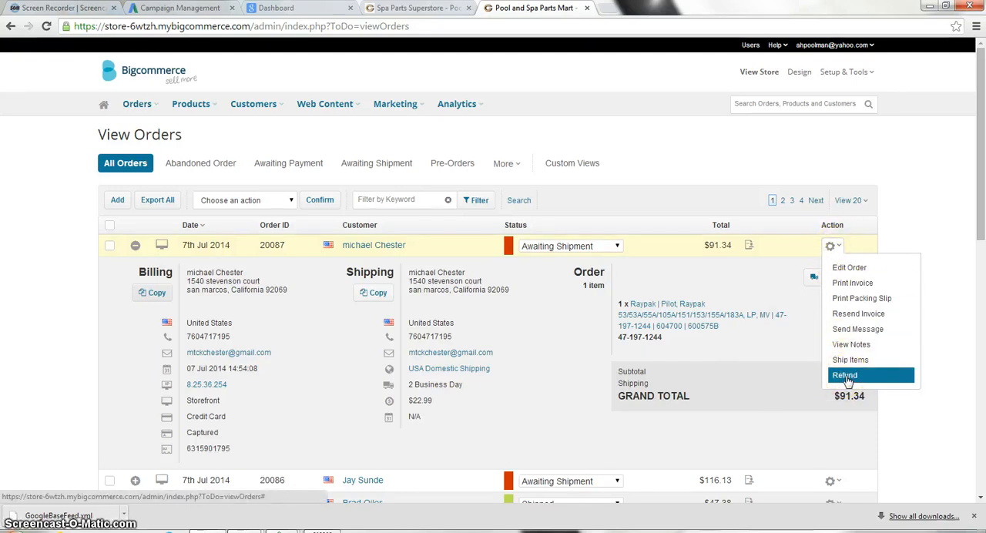
click(846, 375)
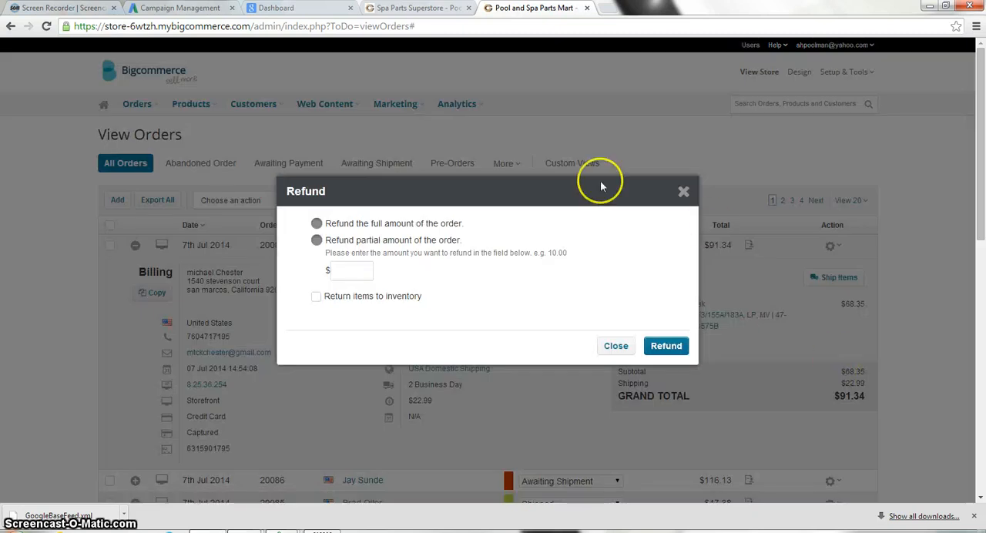
click(315, 224)
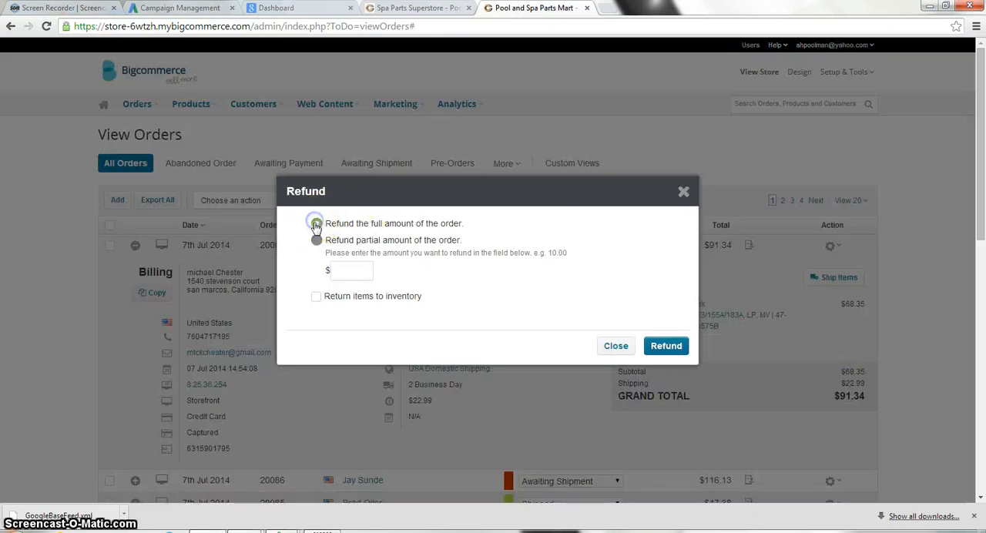
click(316, 239)
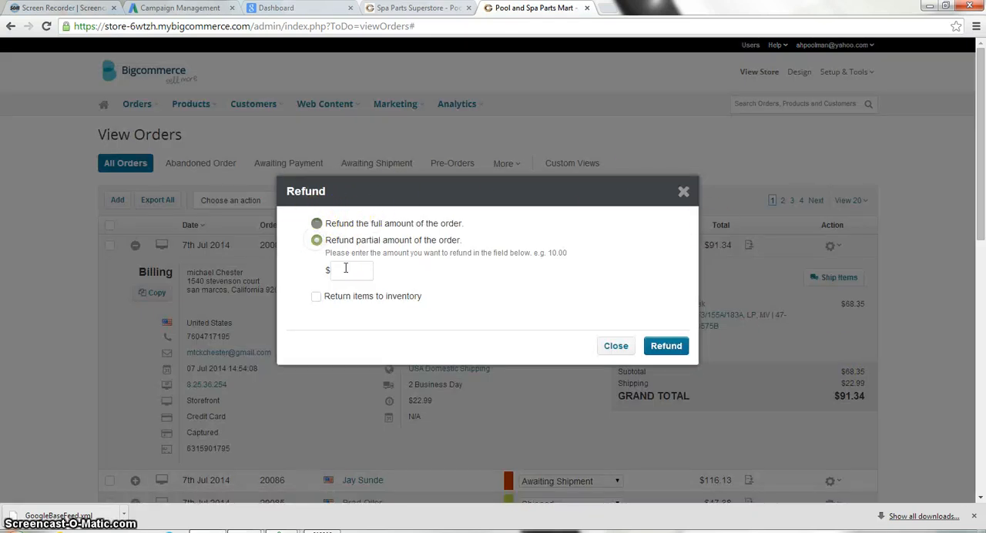
click(351, 270)
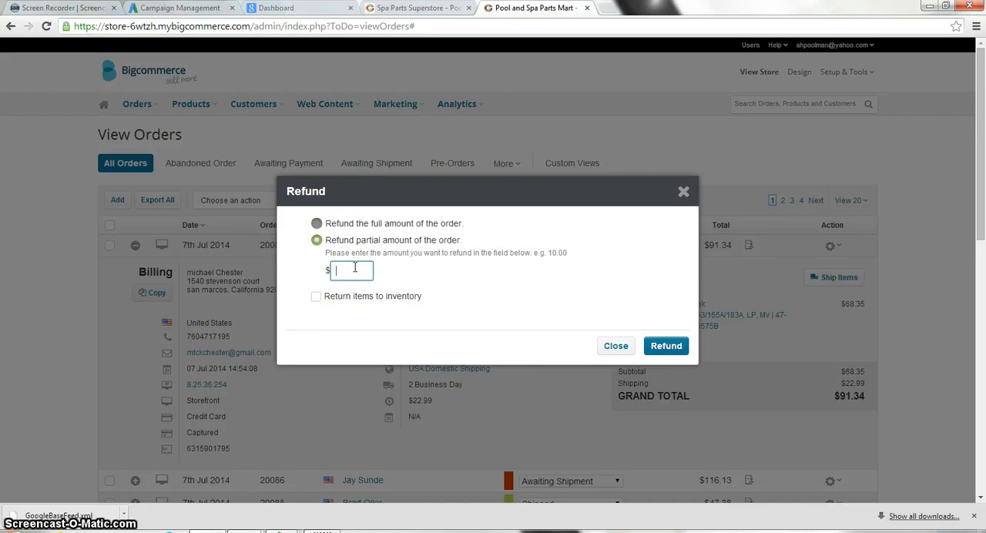
text(12.00)
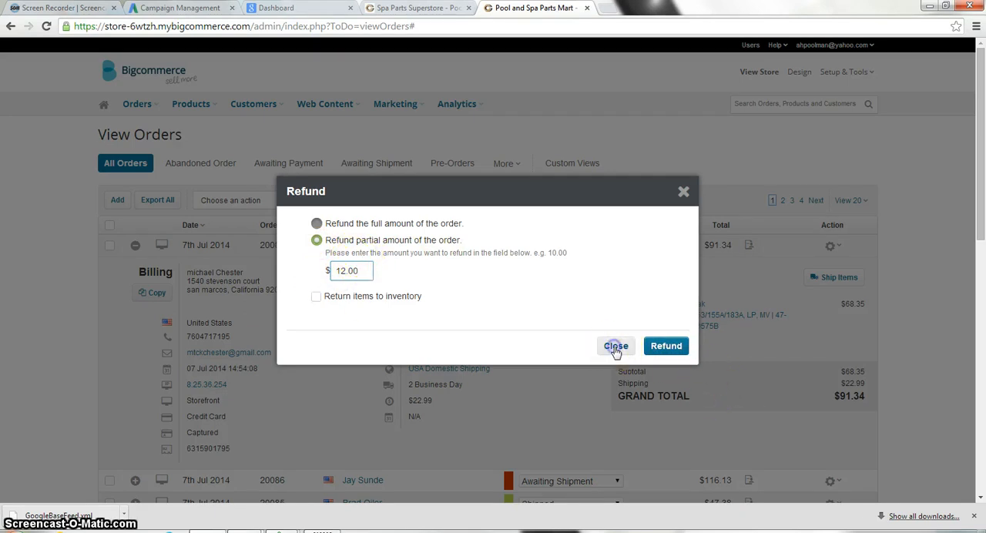
click(616, 346)
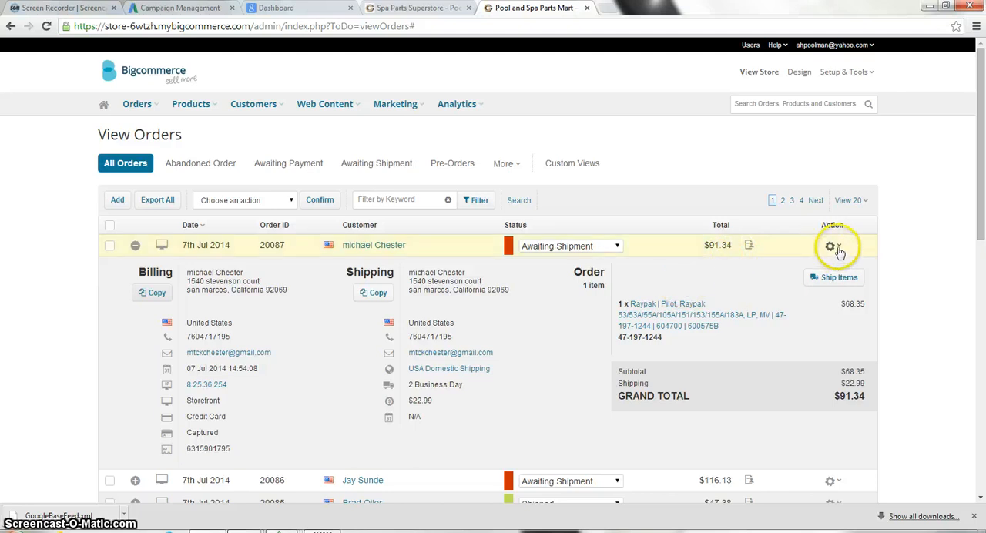
mouse_move(618, 248)
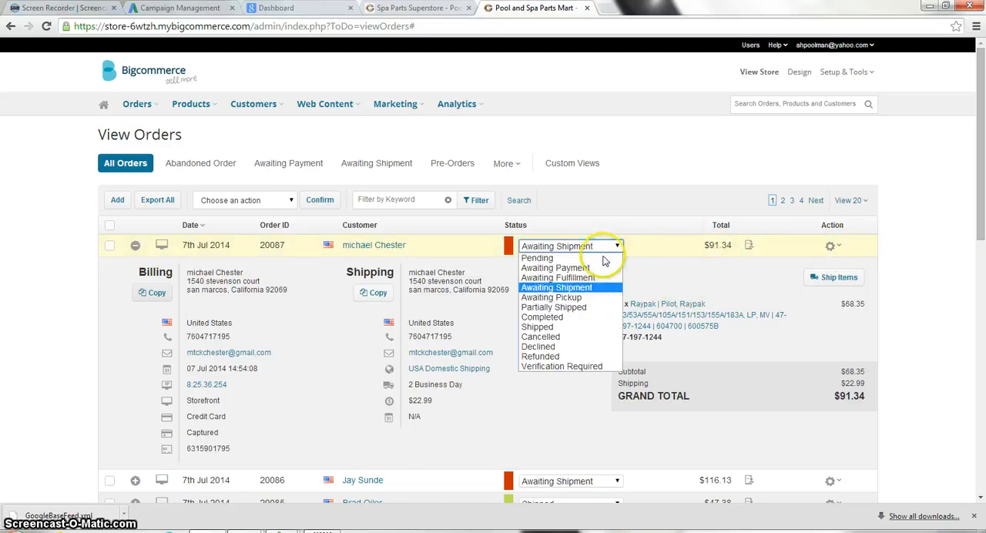
mouse_move(540, 356)
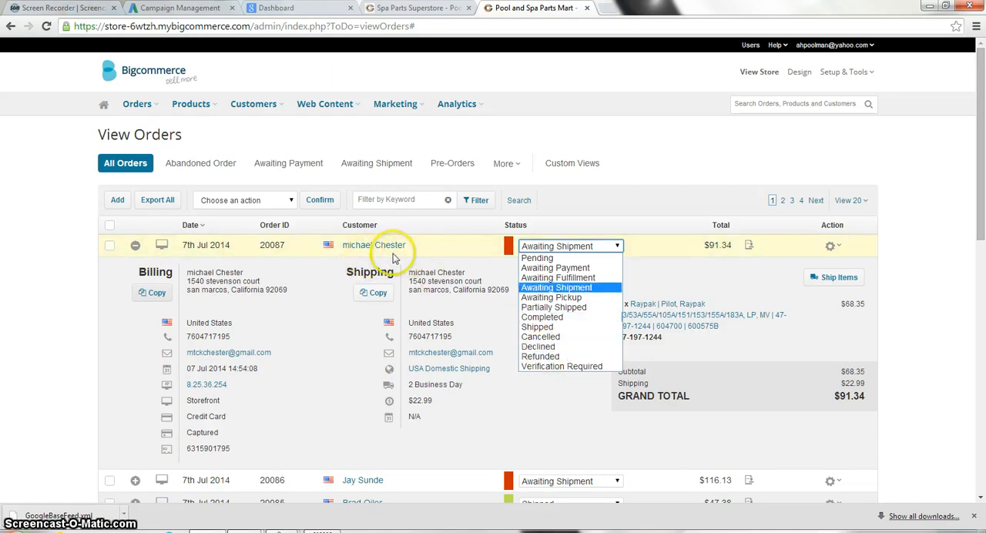
mouse_move(540, 357)
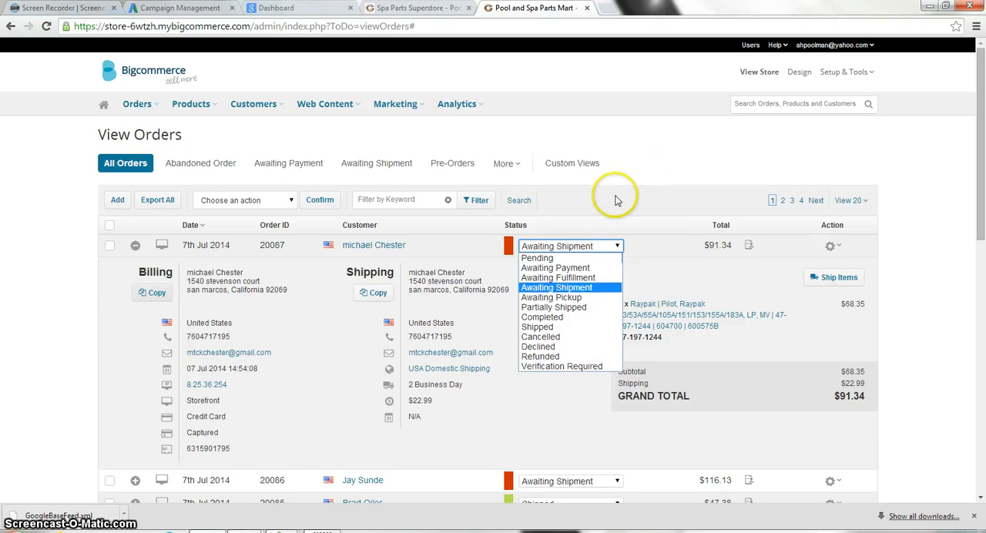
mouse_move(536, 356)
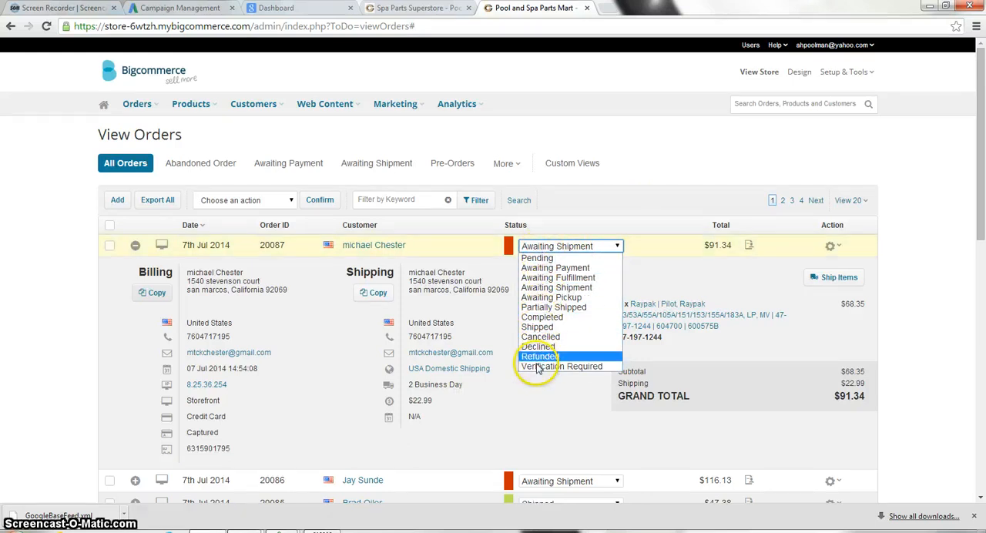
mouse_move(558, 278)
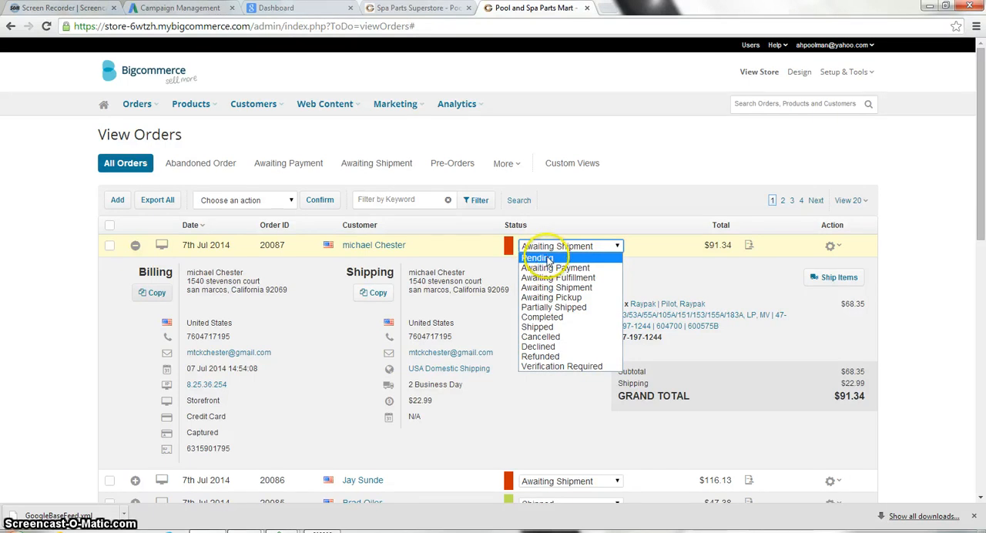
mouse_move(543, 317)
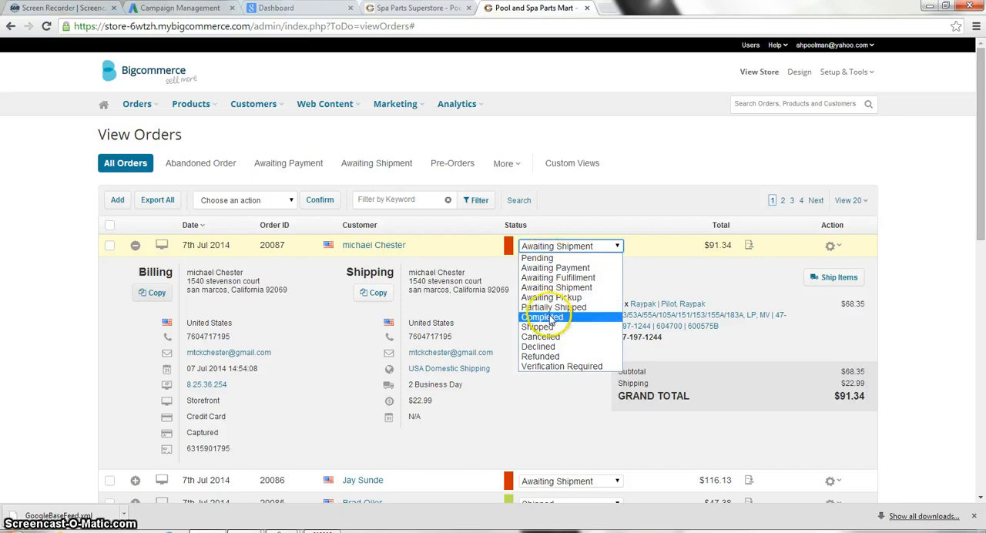
mouse_move(549, 318)
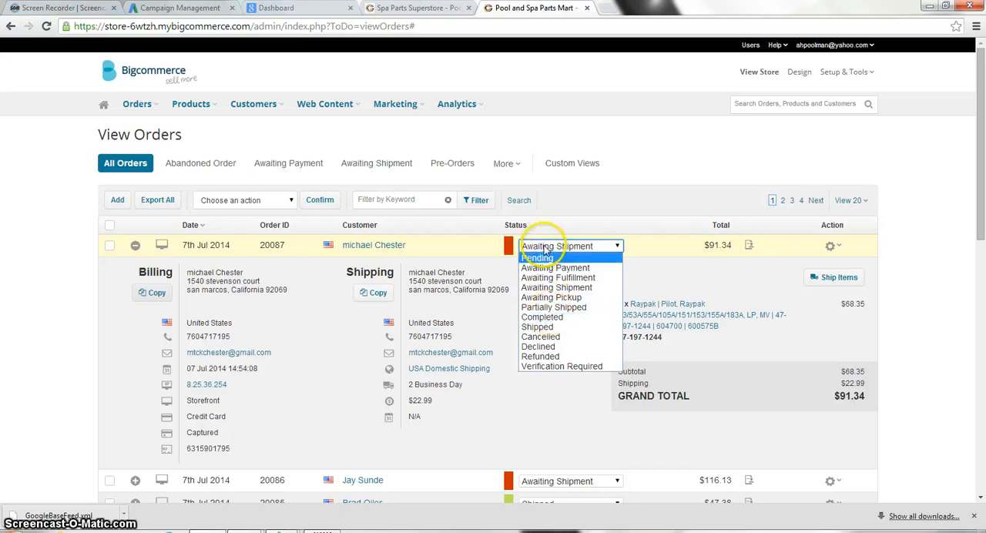
mouse_move(676, 224)
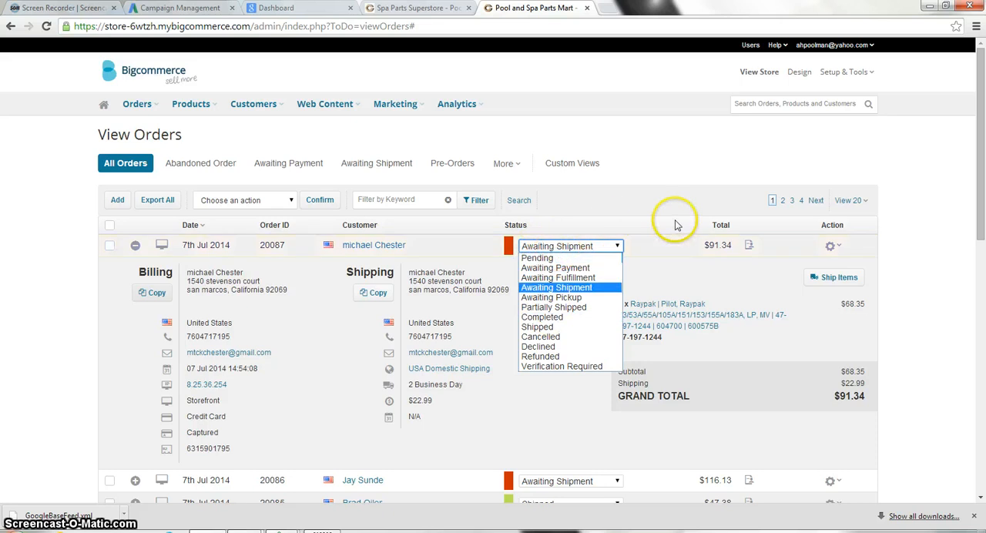
mouse_move(832, 247)
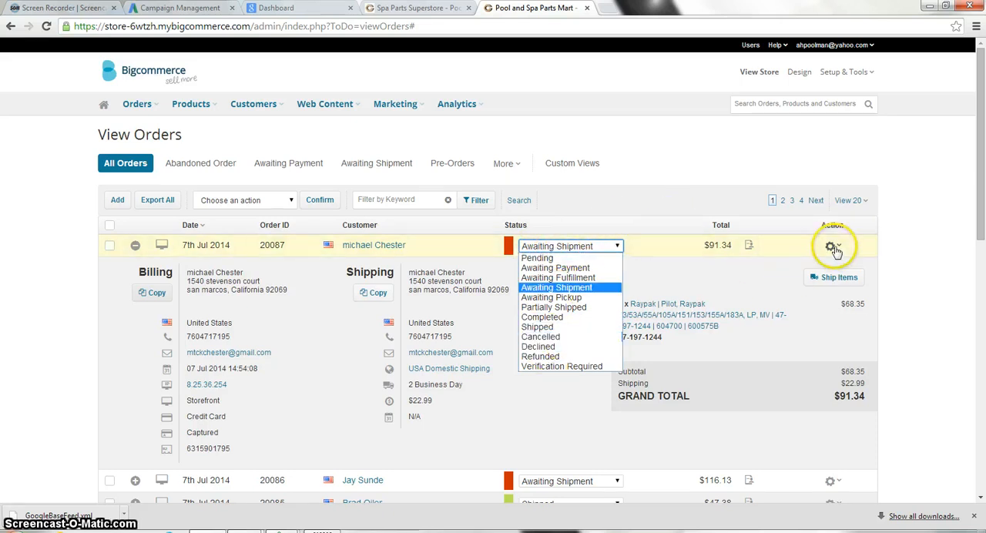
Leave order 20087 Awaiting Shipment and show its actions menu again.
click(830, 245)
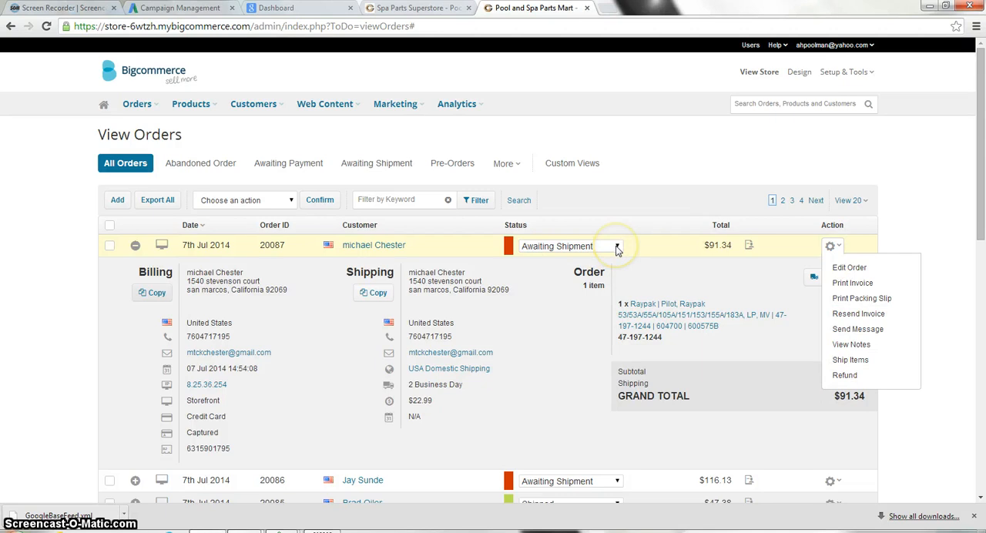
mouse_move(679, 188)
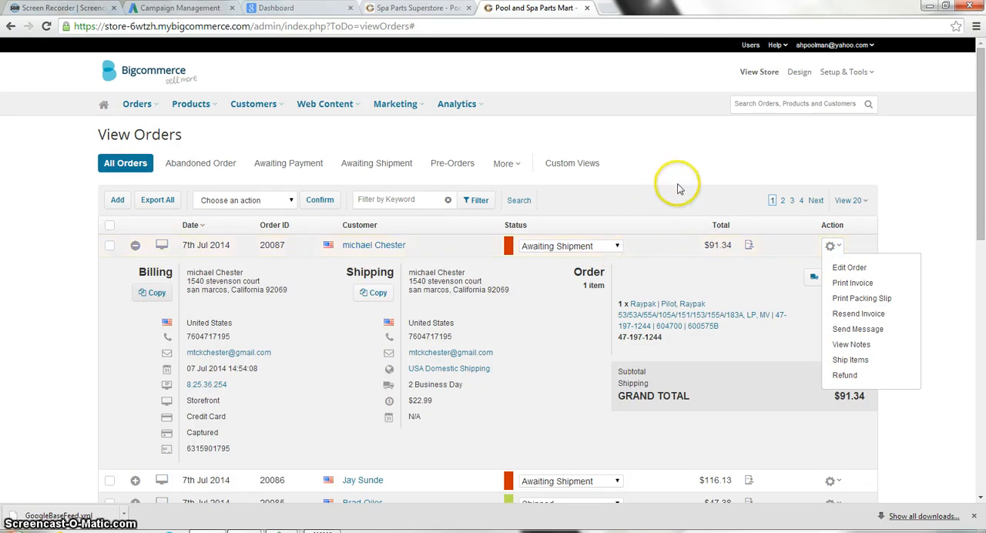